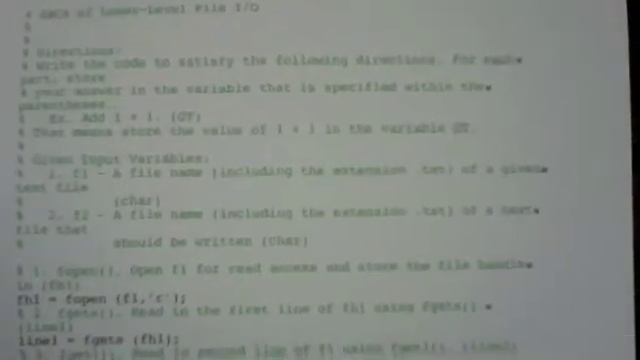
scroll(down, 3)
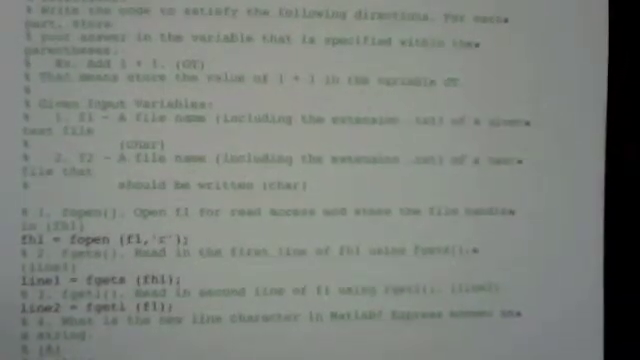
scroll(down, 3)
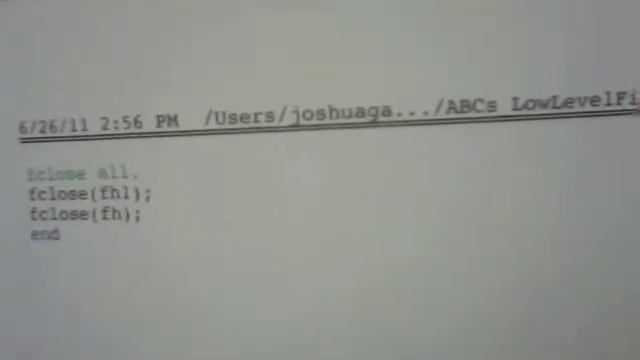
scroll(up, 3)
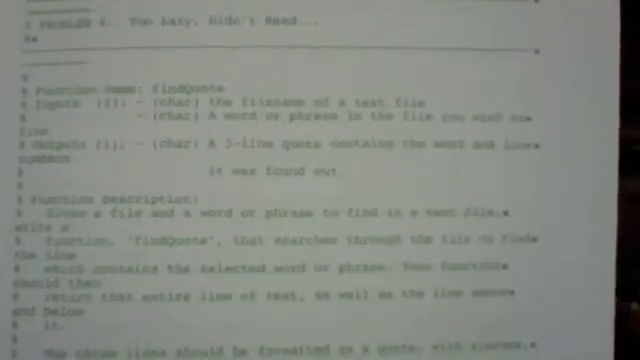
scroll(down, 3)
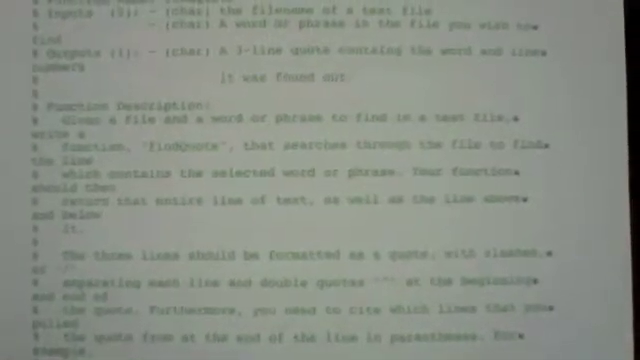
scroll(down, 3)
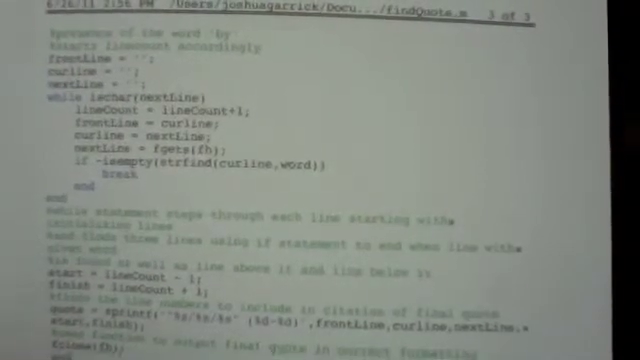
scroll(down, 3)
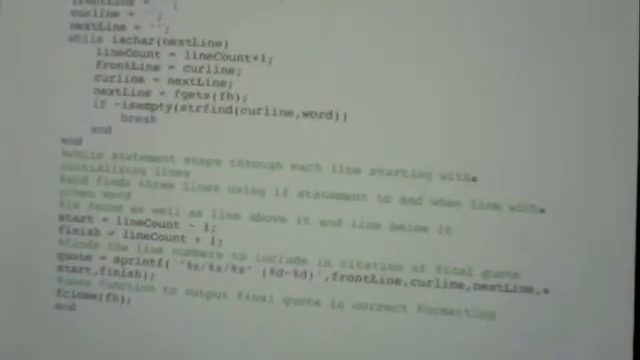